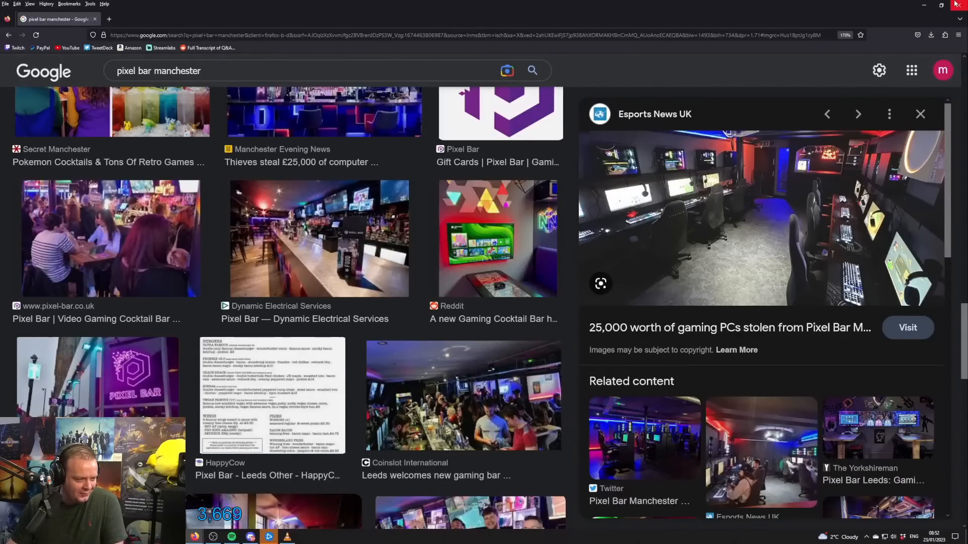
pyautogui.moveTo(278, 255)
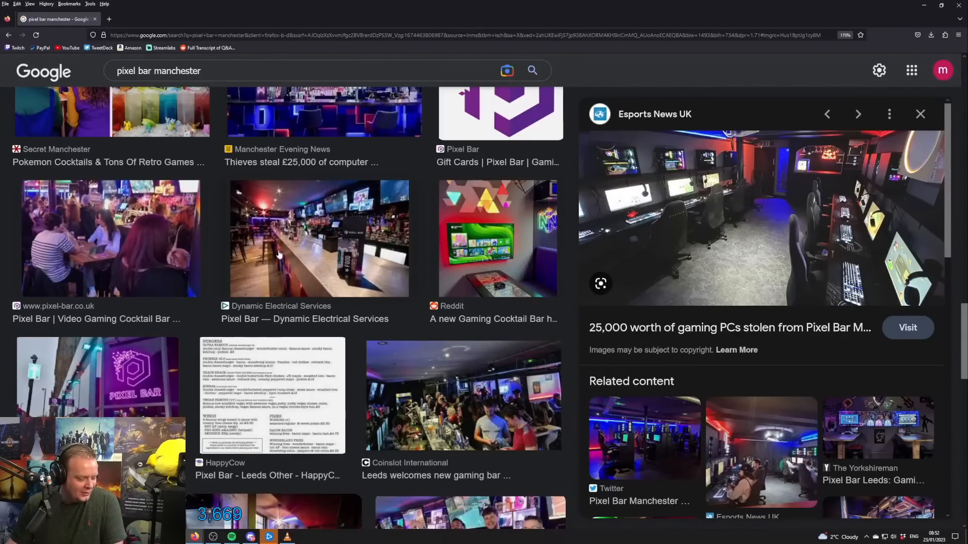
pyautogui.moveTo(211, 246)
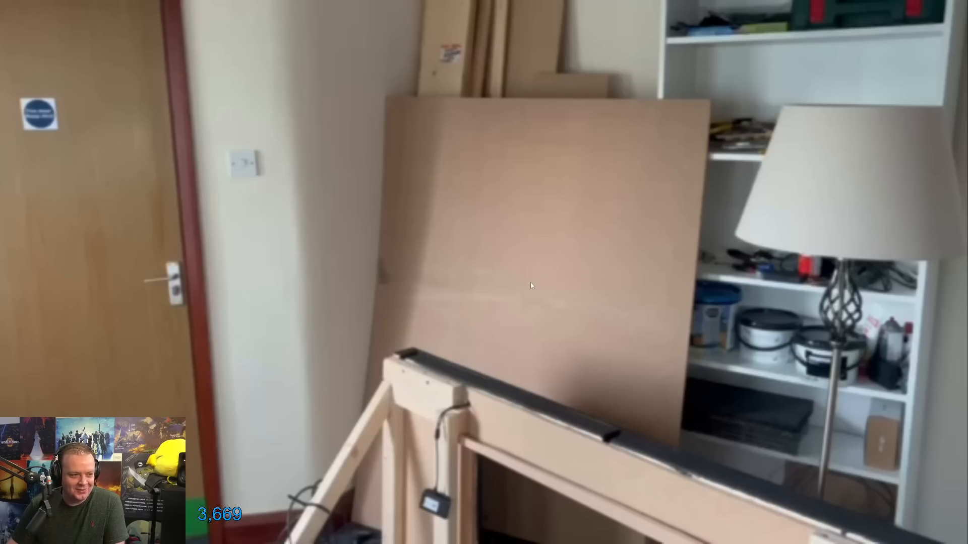
pyautogui.moveTo(526, 288)
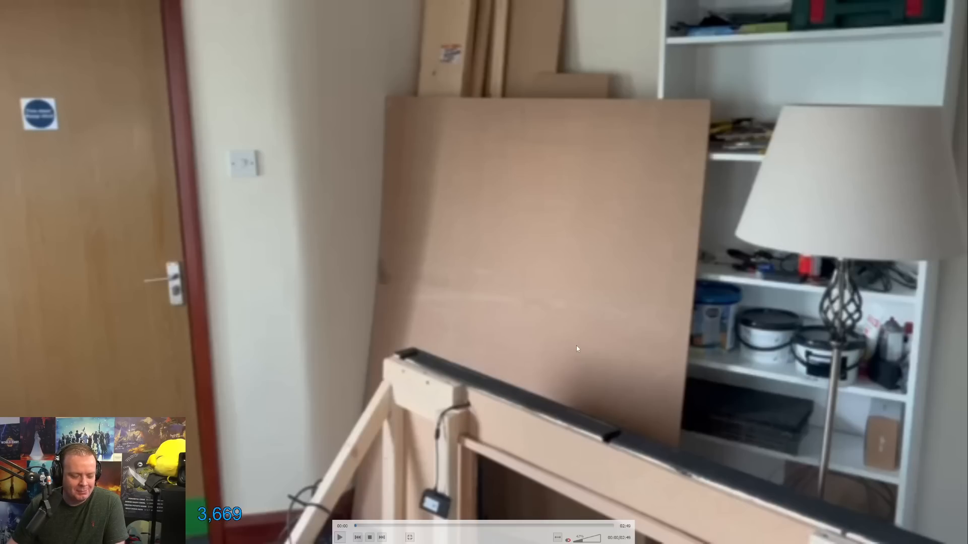
pyautogui.moveTo(544, 323)
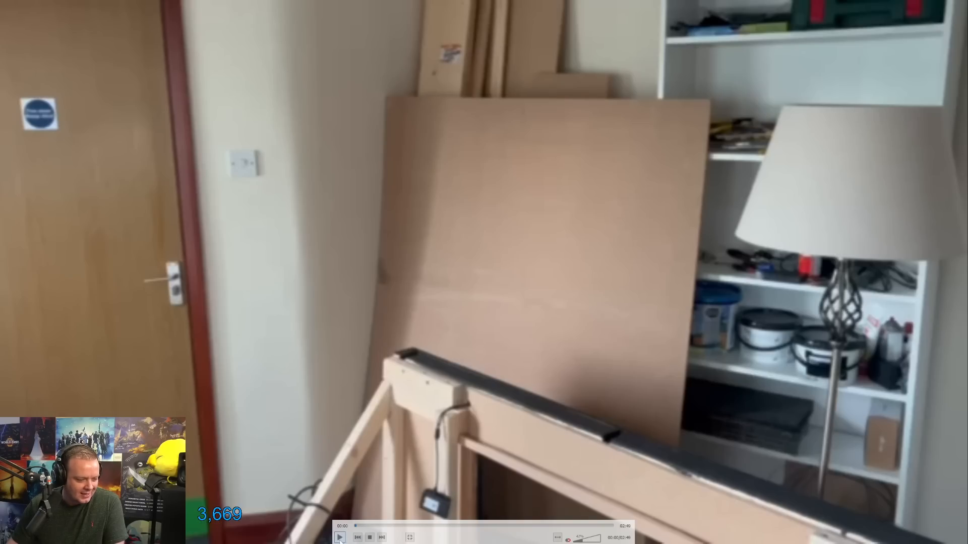
pyautogui.moveTo(339, 538)
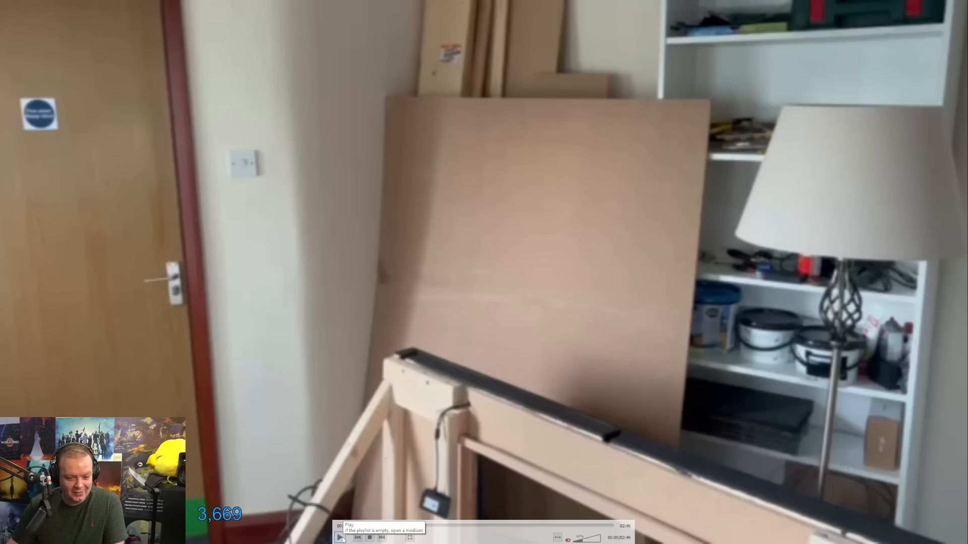
# Step: Resume the office tour video from the boarded-up corner frame
pyautogui.click(340, 537)
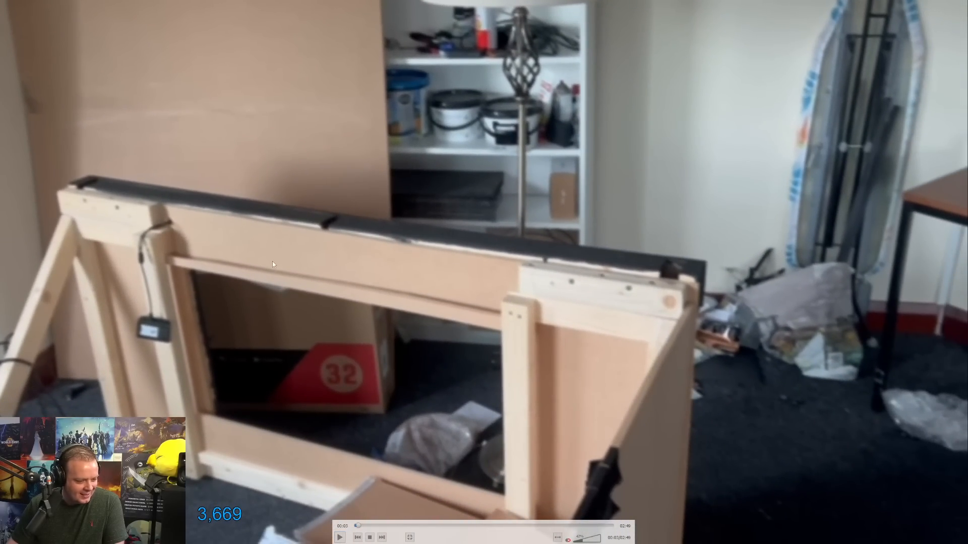
pyautogui.moveTo(354, 273)
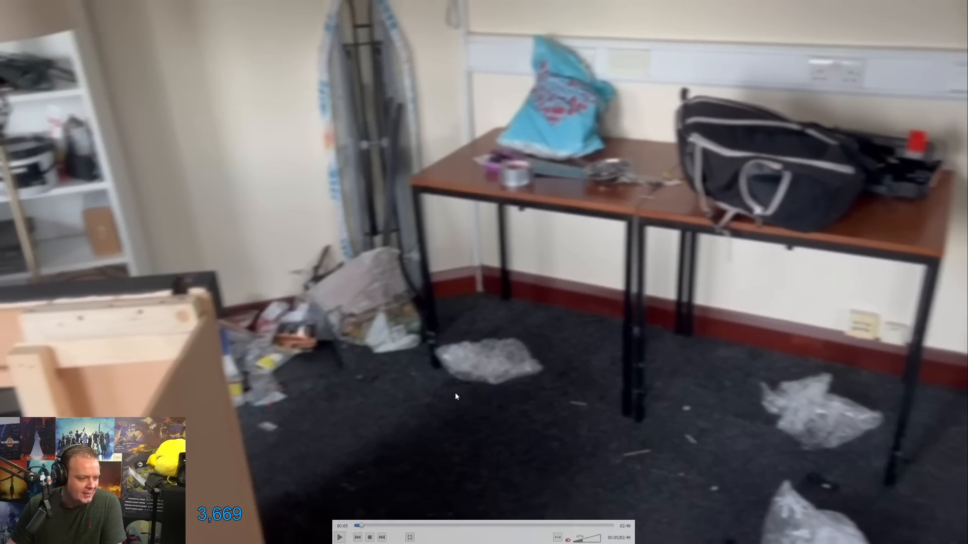
pyautogui.moveTo(752, 387)
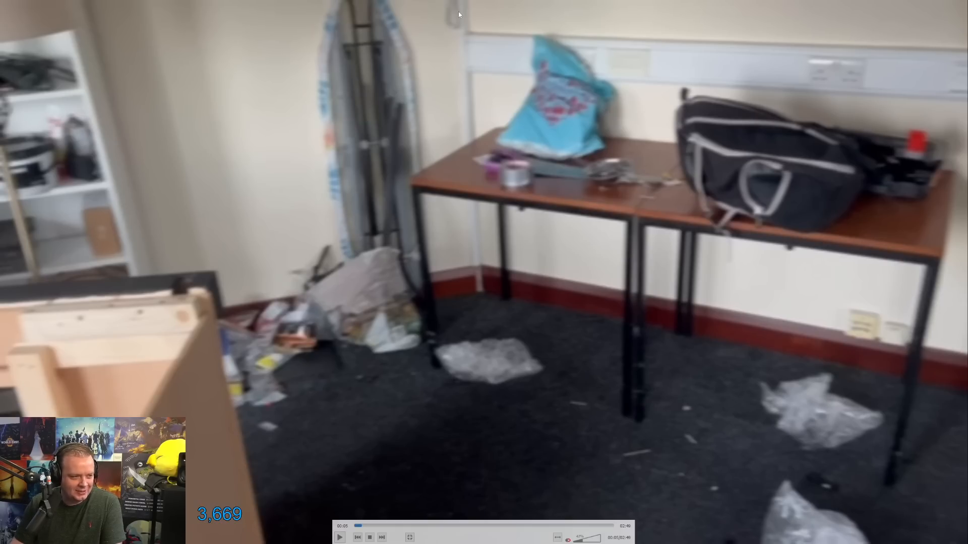
pyautogui.moveTo(440, 243)
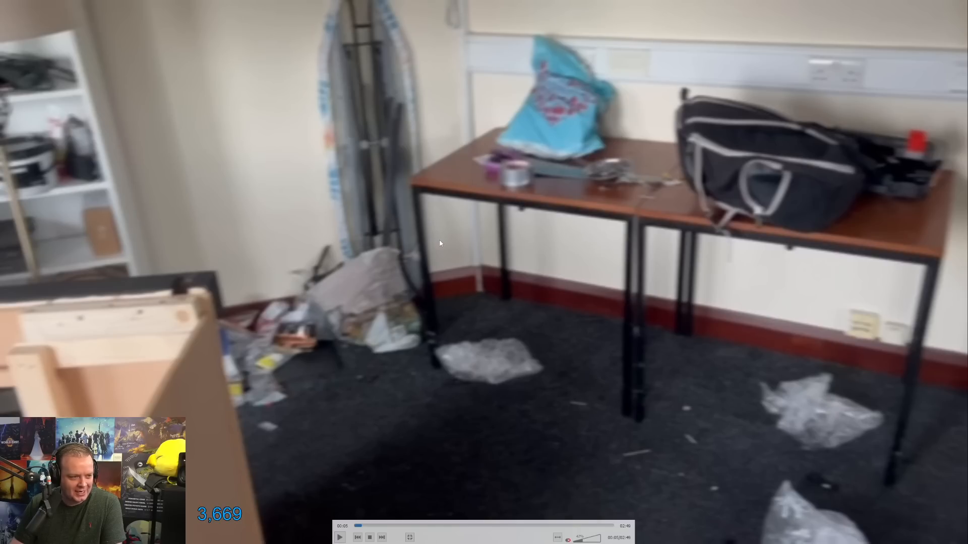
pyautogui.moveTo(312, 236)
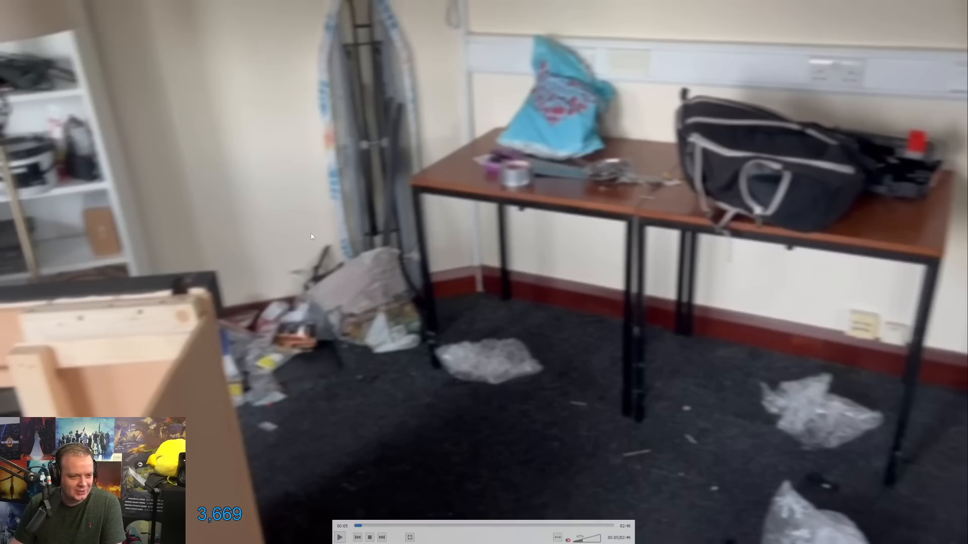
# Step: Resume playback past the cluttered room with tables and bubble wrap
pyautogui.click(340, 537)
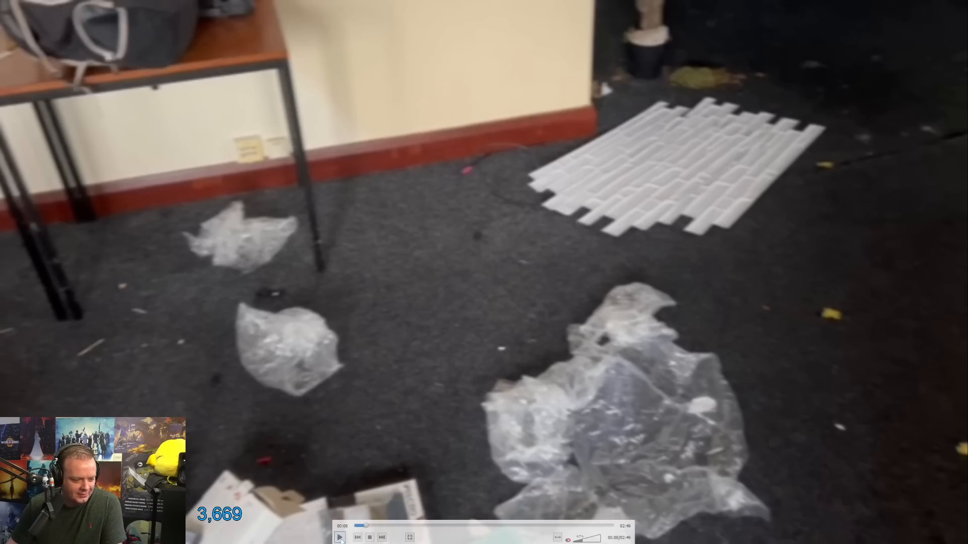
# Step: Pause on the heap of torn cardboard, then resume the tour
pyautogui.click(340, 537)
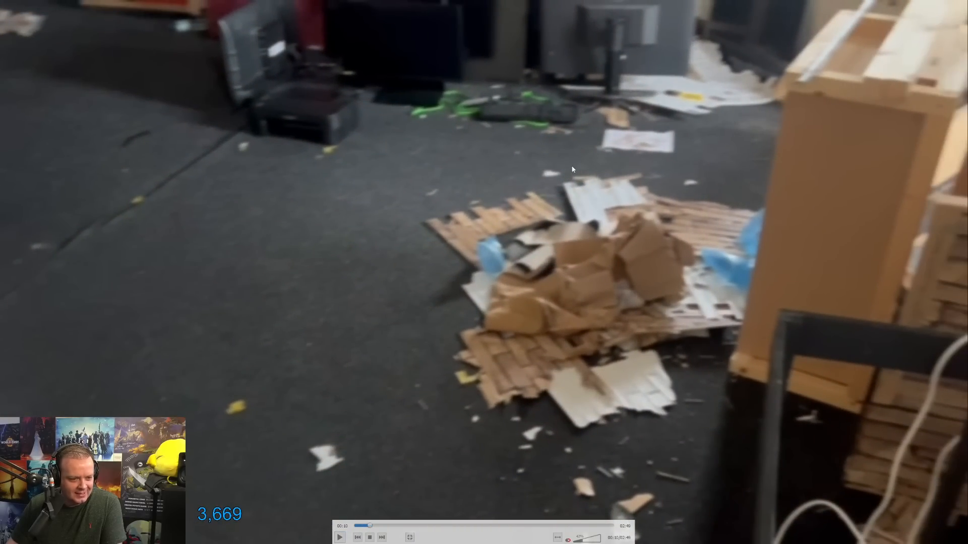
pyautogui.moveTo(581, 251)
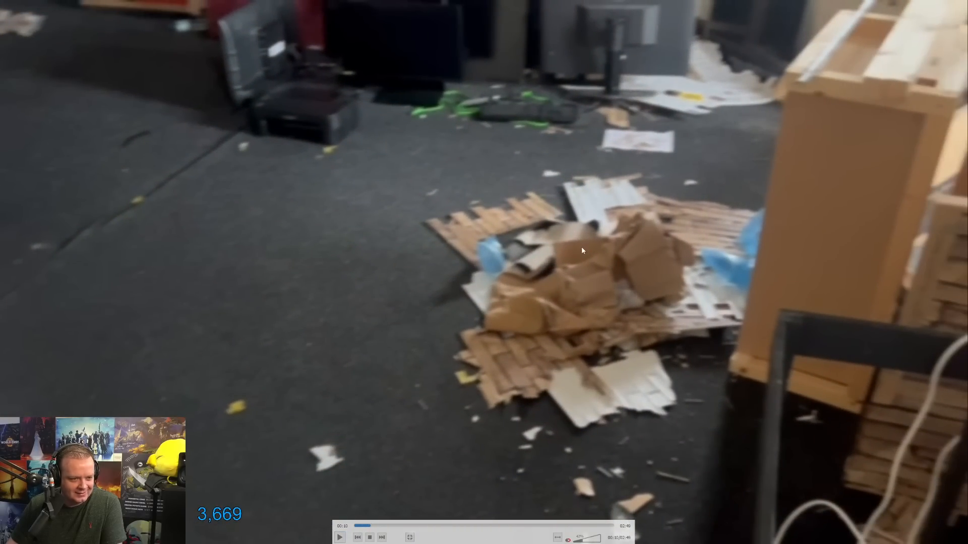
pyautogui.moveTo(276, 187)
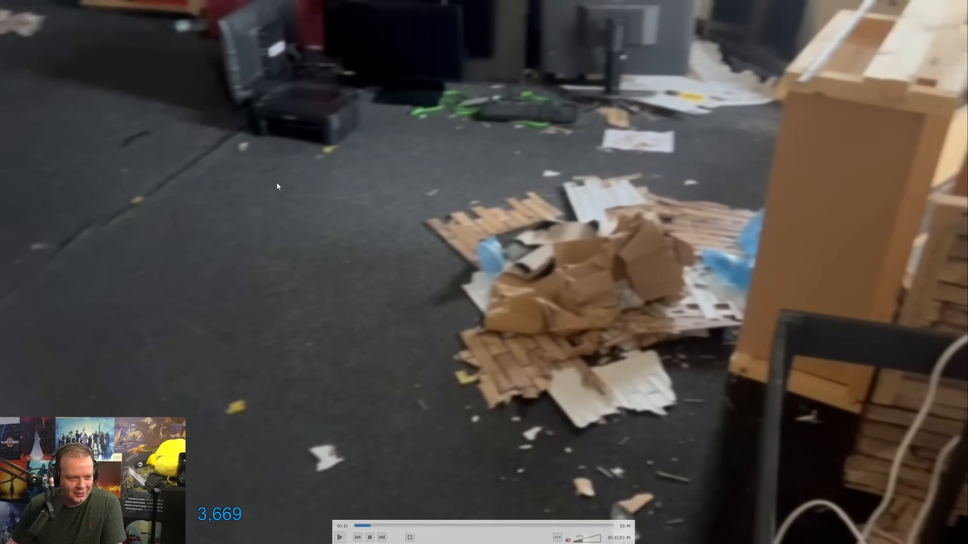
pyautogui.moveTo(458, 133)
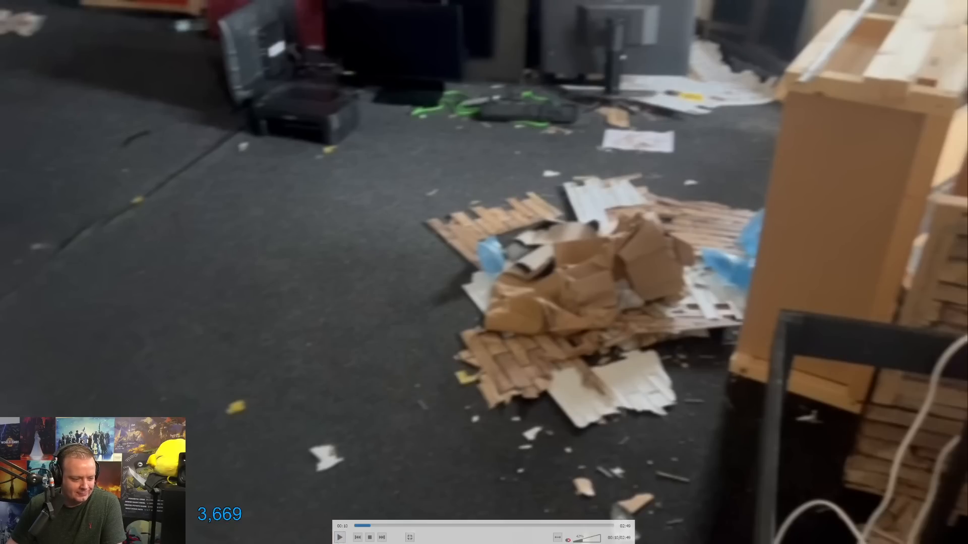
pyautogui.click(340, 537)
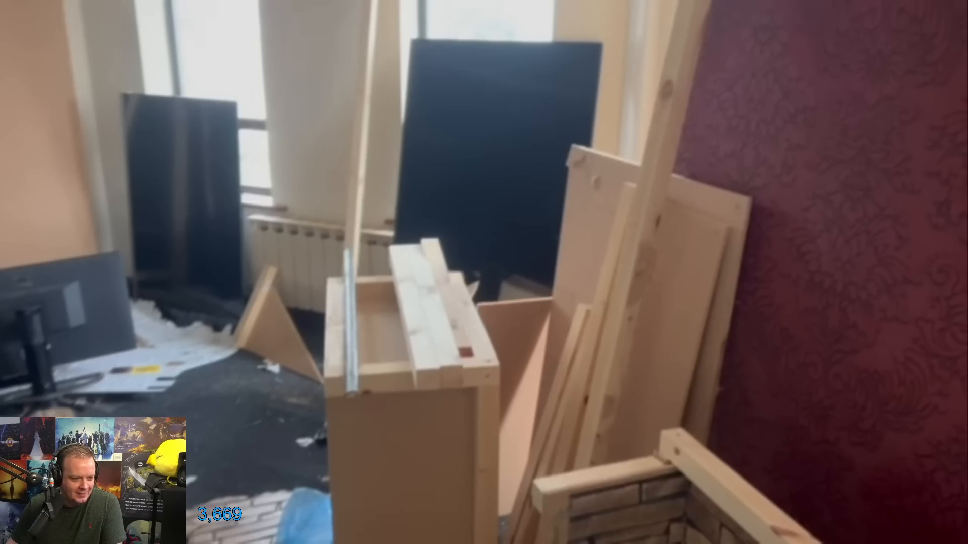
pyautogui.moveTo(453, 391)
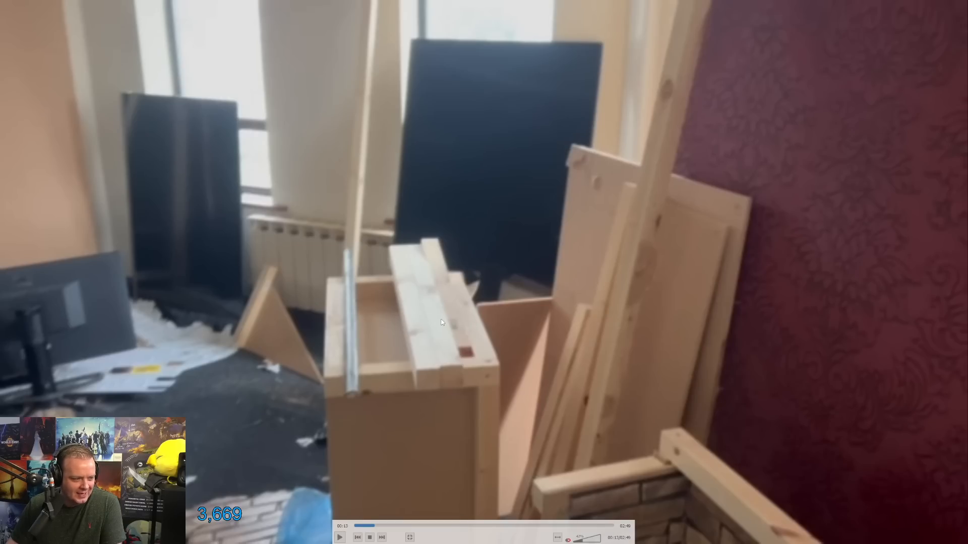
# Step: Toggle playback to continue through the room of stacked, damaged monitors
pyautogui.click(340, 537)
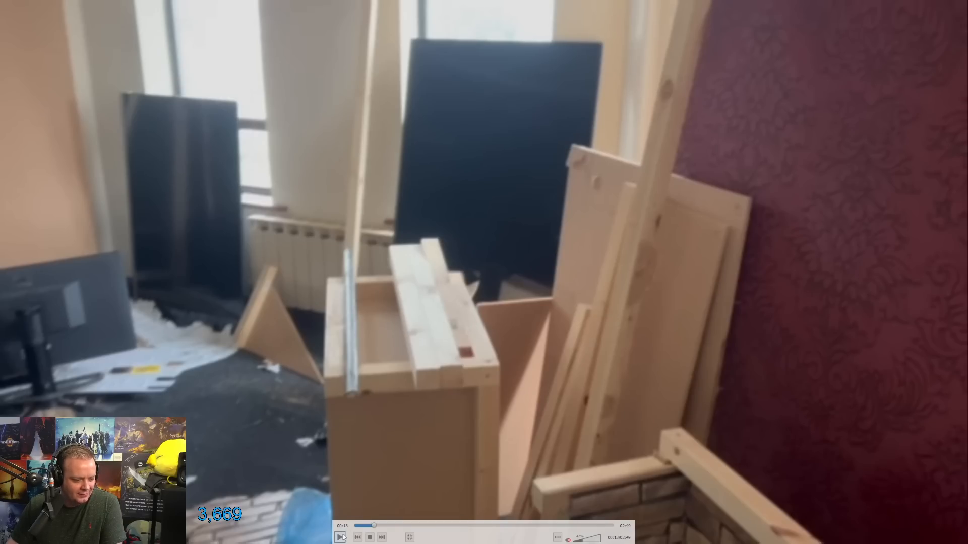
pyautogui.click(340, 538)
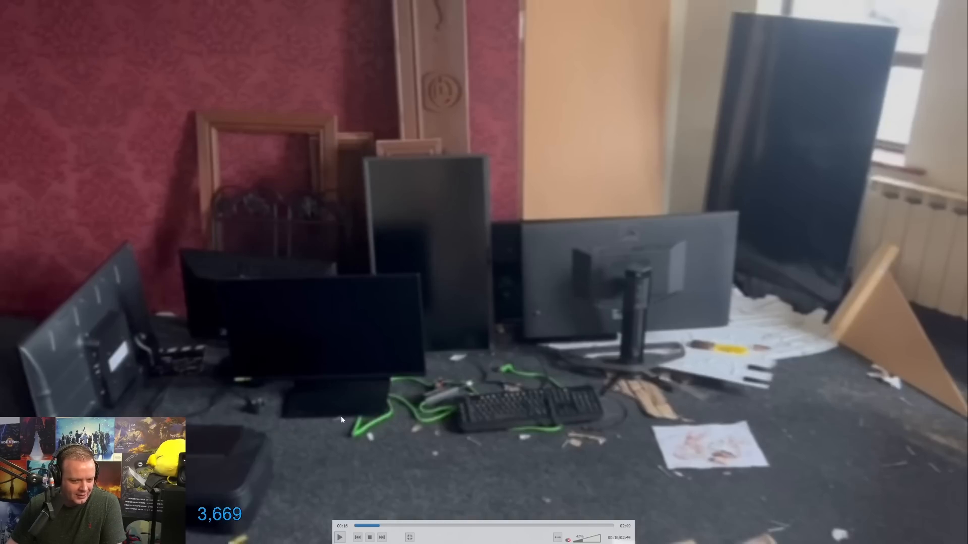
pyautogui.moveTo(467, 444)
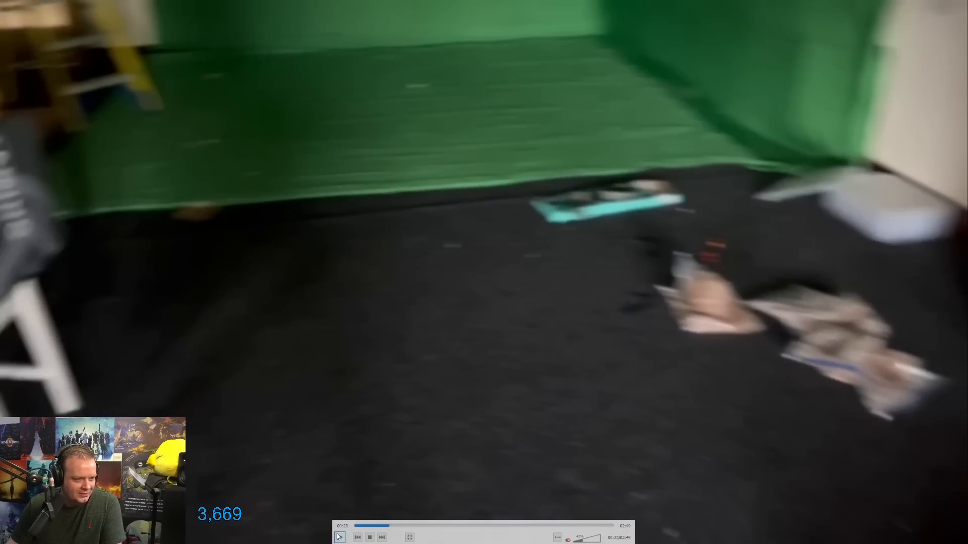
# Step: Briefly pause on the debris-strewn green-screen floor, then resume the tour
pyautogui.click(340, 537)
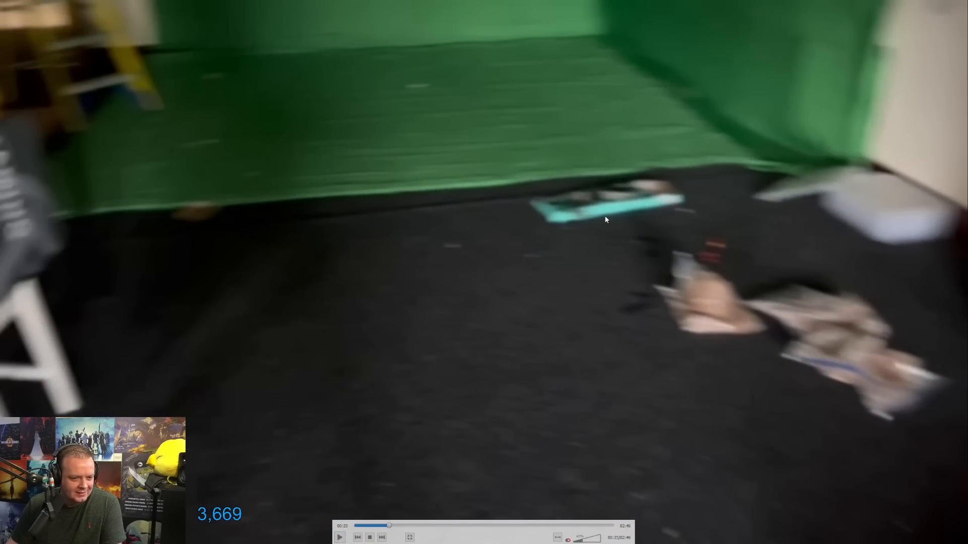
pyautogui.click(340, 537)
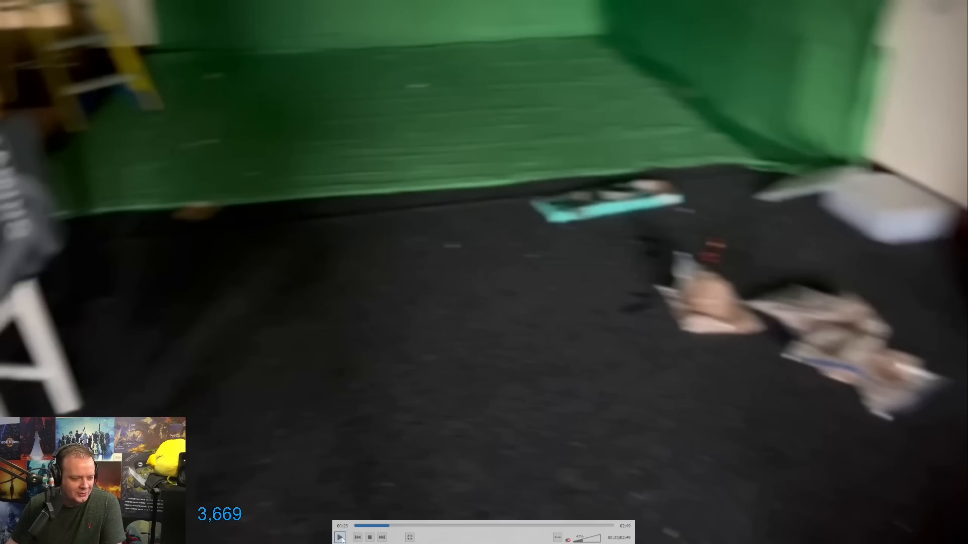
pyautogui.click(340, 537)
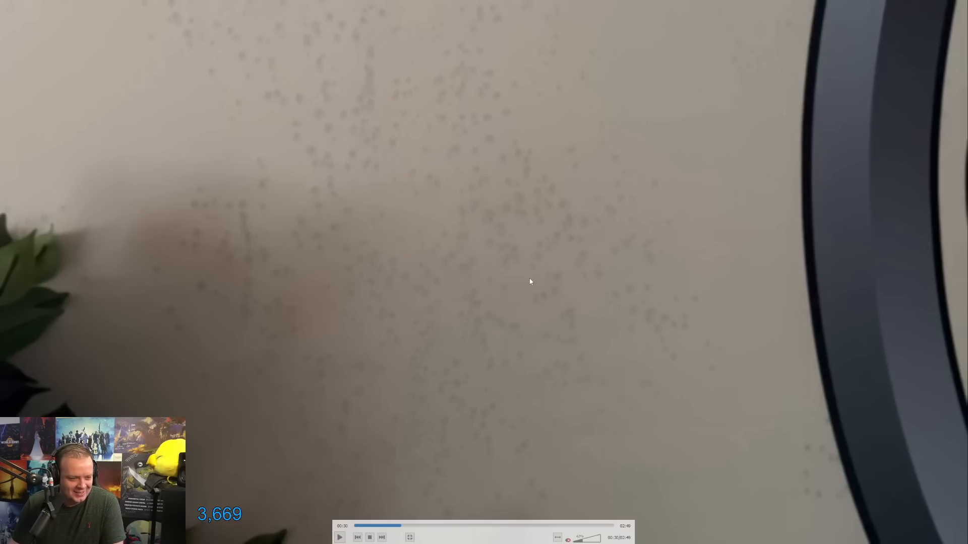
# Step: Step playback past the mould-spotted wall with two play-pause cycles, ending paused
pyautogui.click(340, 537)
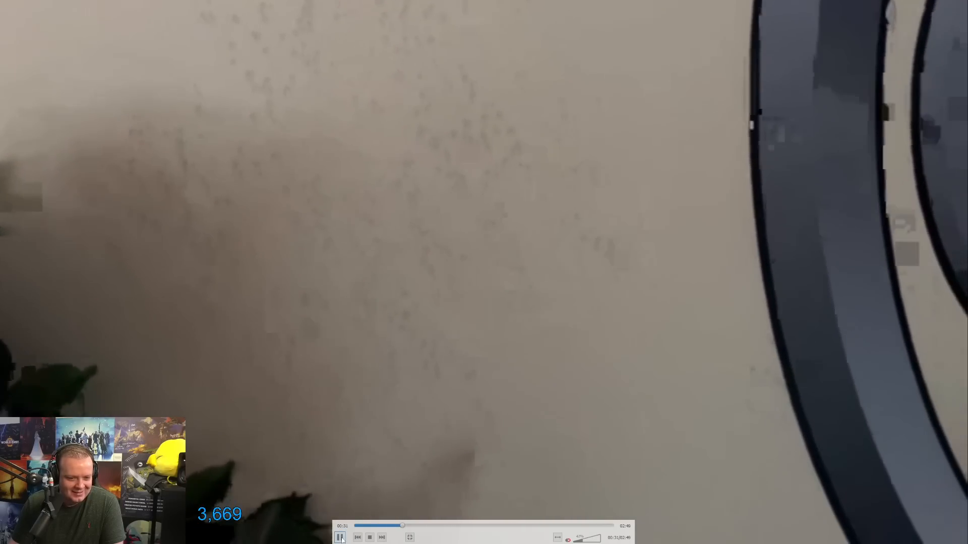
pyautogui.click(339, 537)
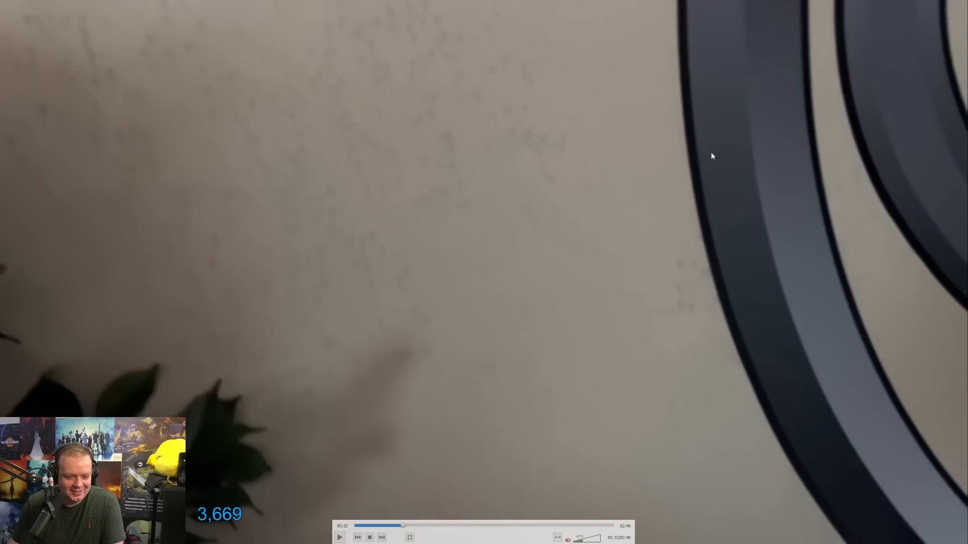
pyautogui.moveTo(875, 235)
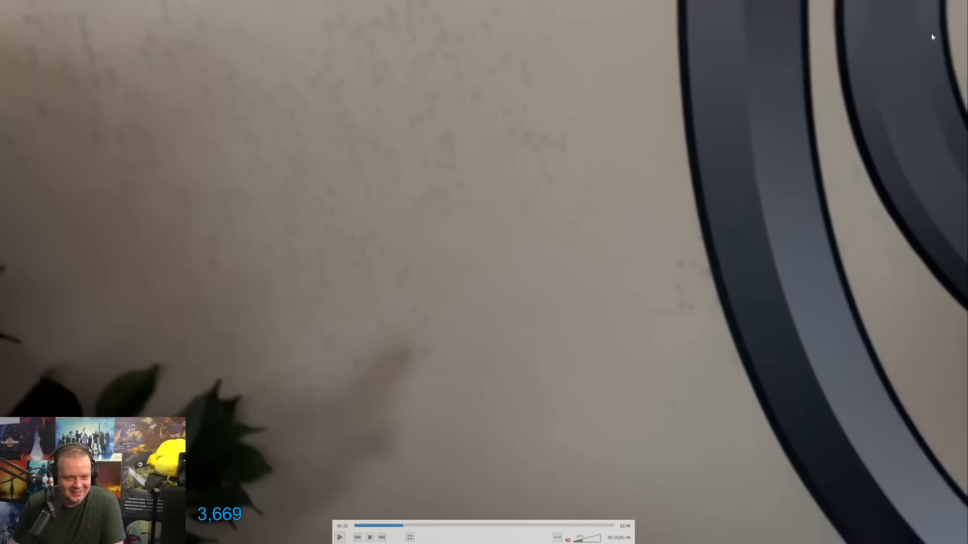
pyautogui.click(340, 537)
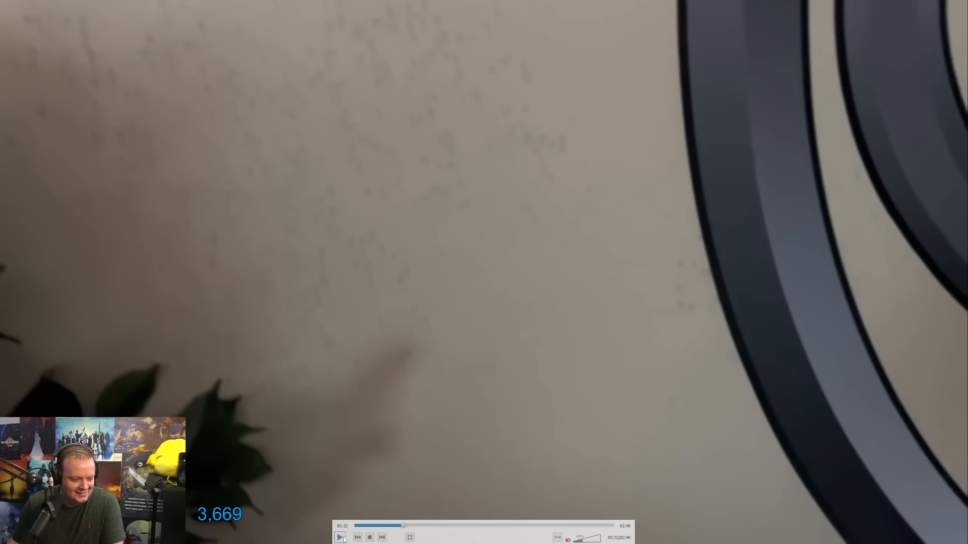
pyautogui.click(340, 537)
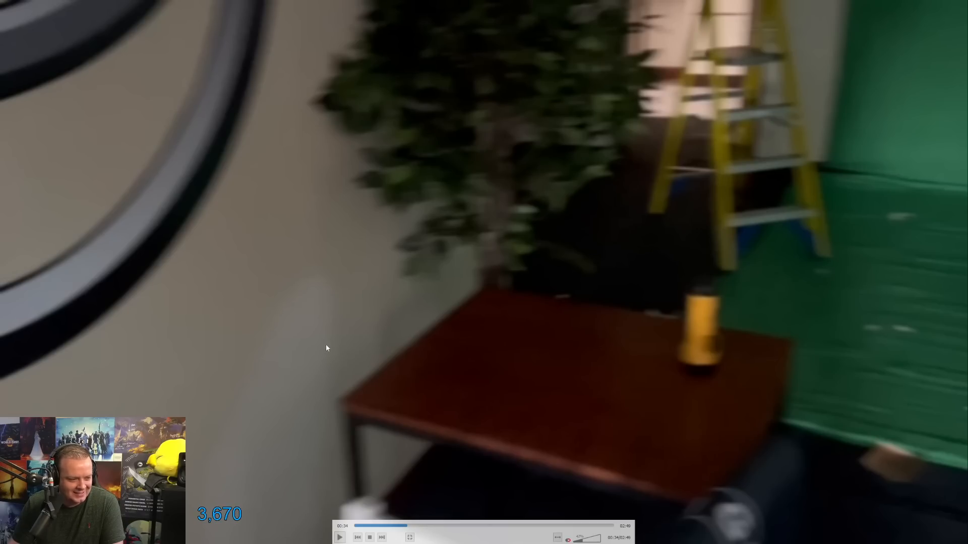
pyautogui.moveTo(298, 441)
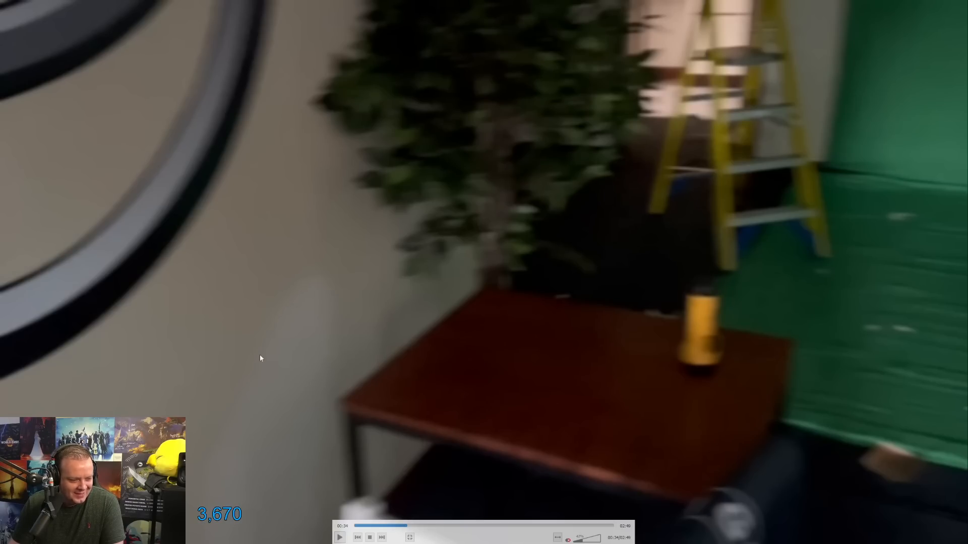
pyautogui.moveTo(814, 307)
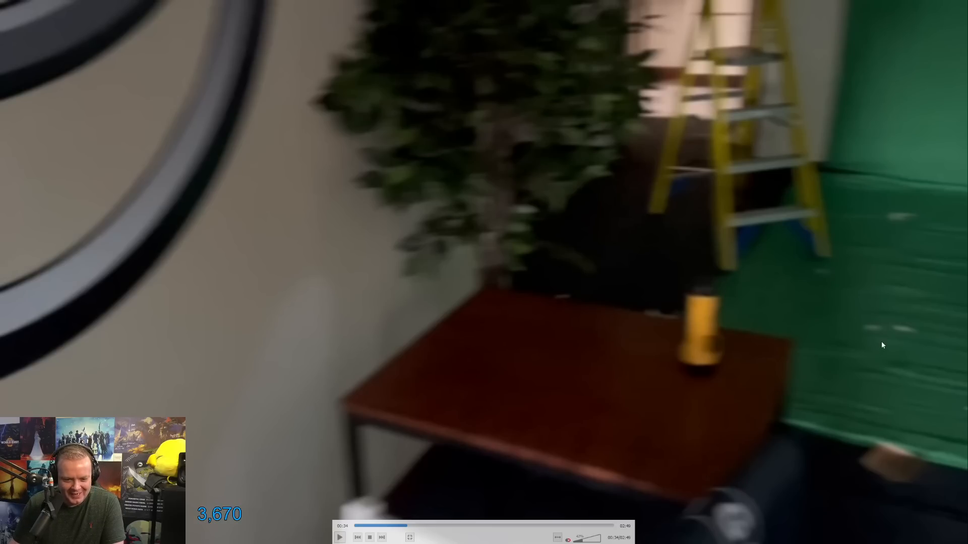
pyautogui.moveTo(900, 275)
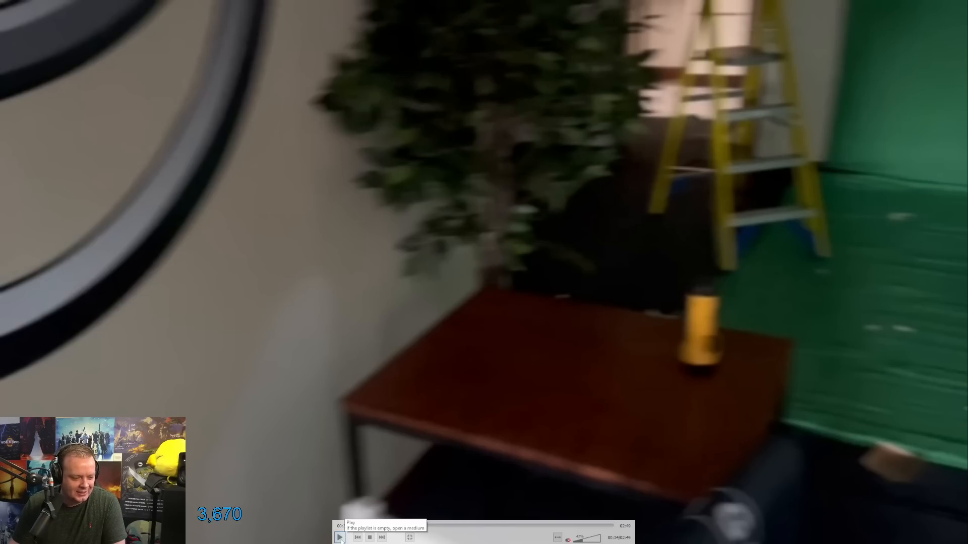
# Step: Resume the tour down the dark corridor past the fire extinguisher
pyautogui.click(339, 537)
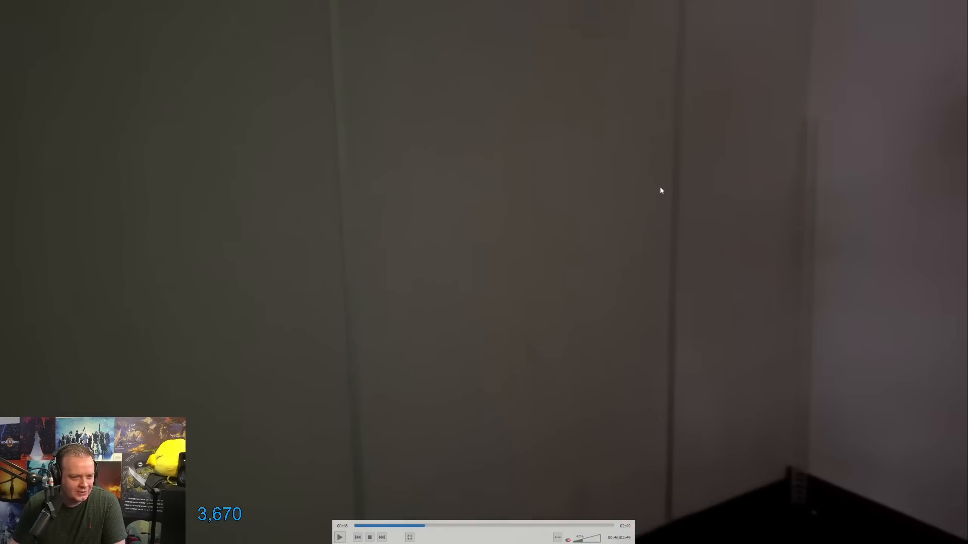
pyautogui.moveTo(688, 244)
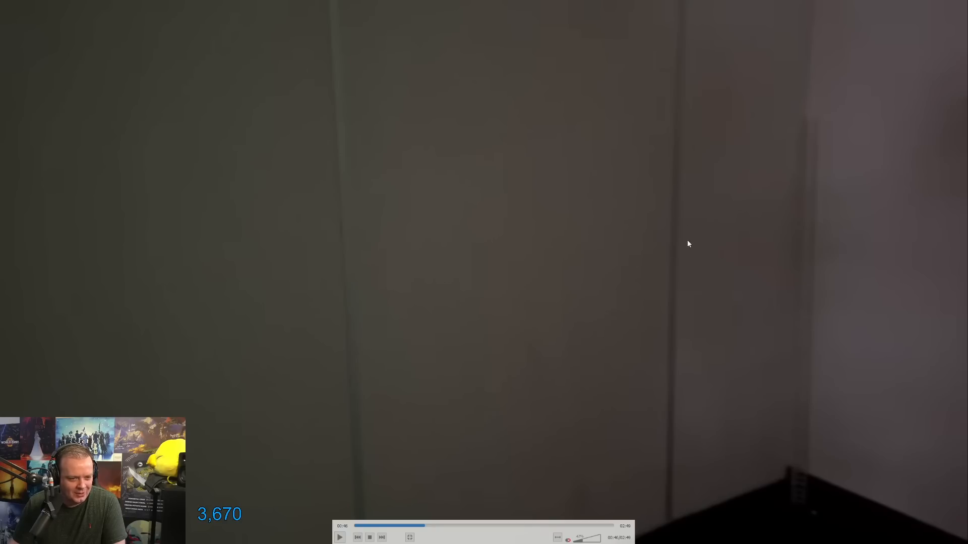
pyautogui.moveTo(648, 174)
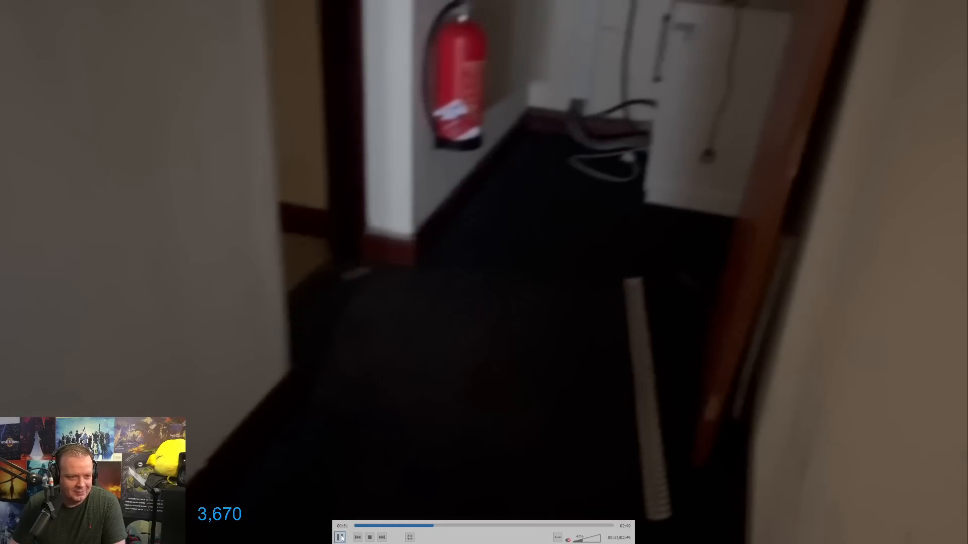
# Step: Pause the tour on the dim corridor with the exit sign and open cabinet
pyautogui.click(339, 537)
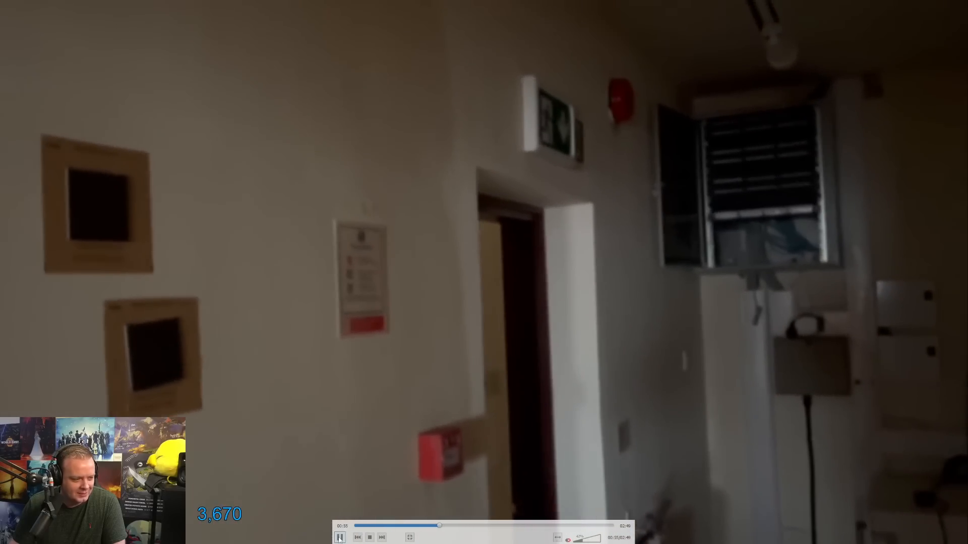
pyautogui.click(339, 537)
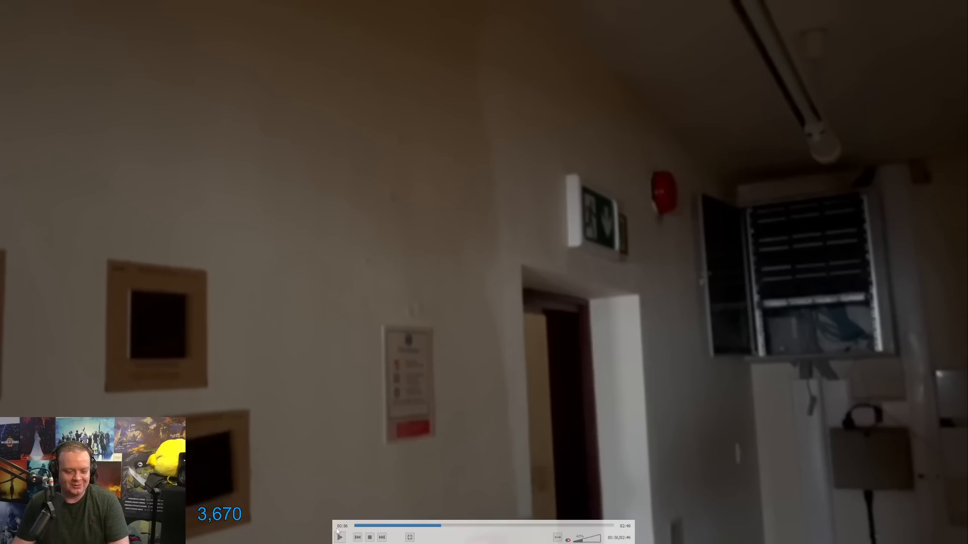
pyautogui.moveTo(381, 409)
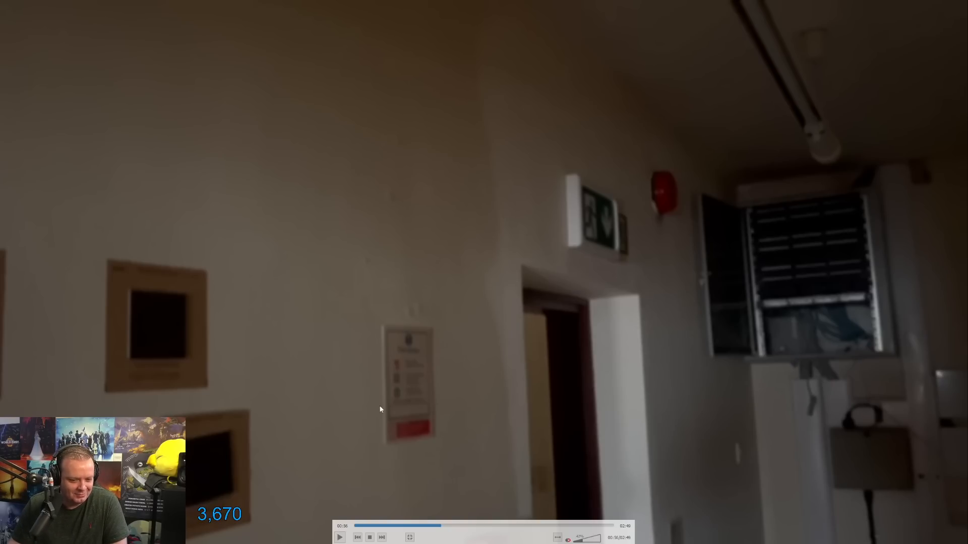
pyautogui.moveTo(340, 538)
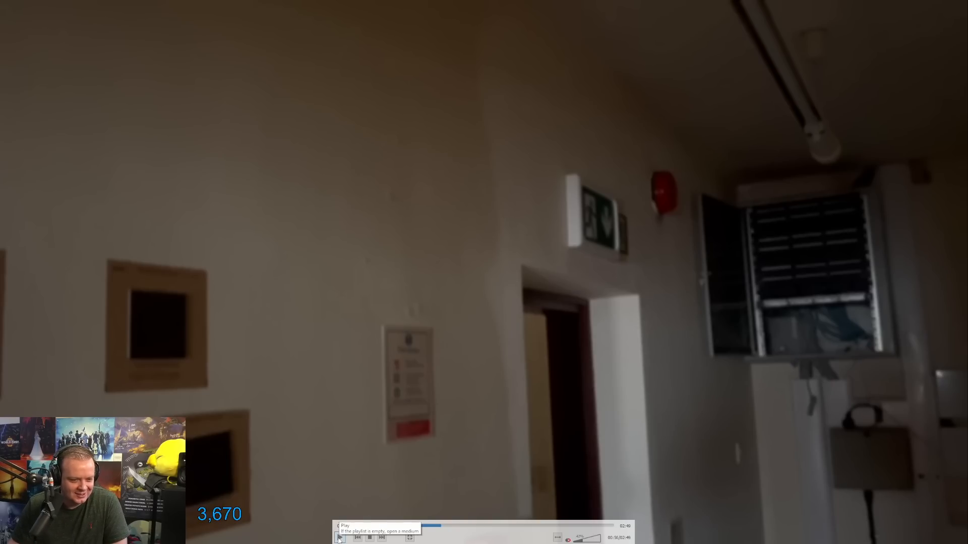
# Step: Resume playback from the cracked wall corner toward the kitchen
pyautogui.click(339, 537)
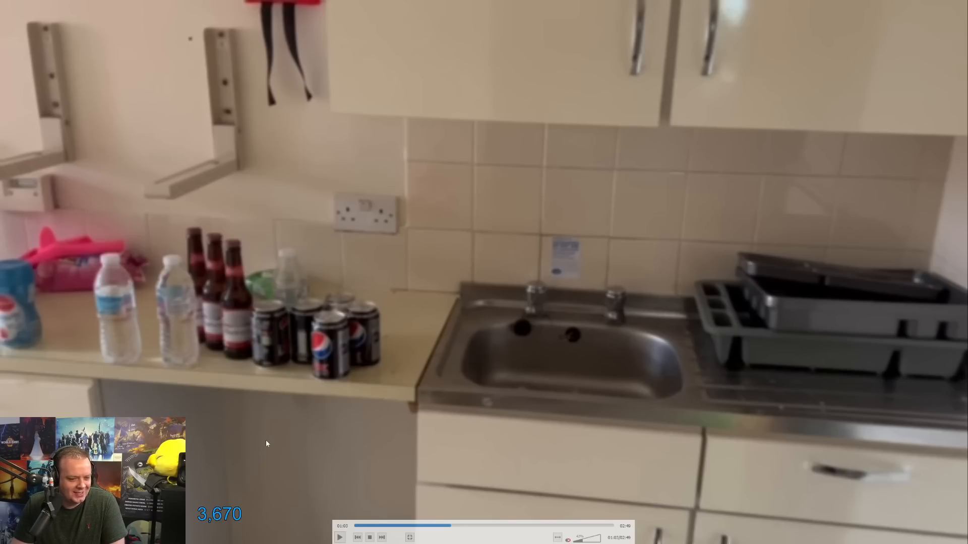
pyautogui.moveTo(316, 420)
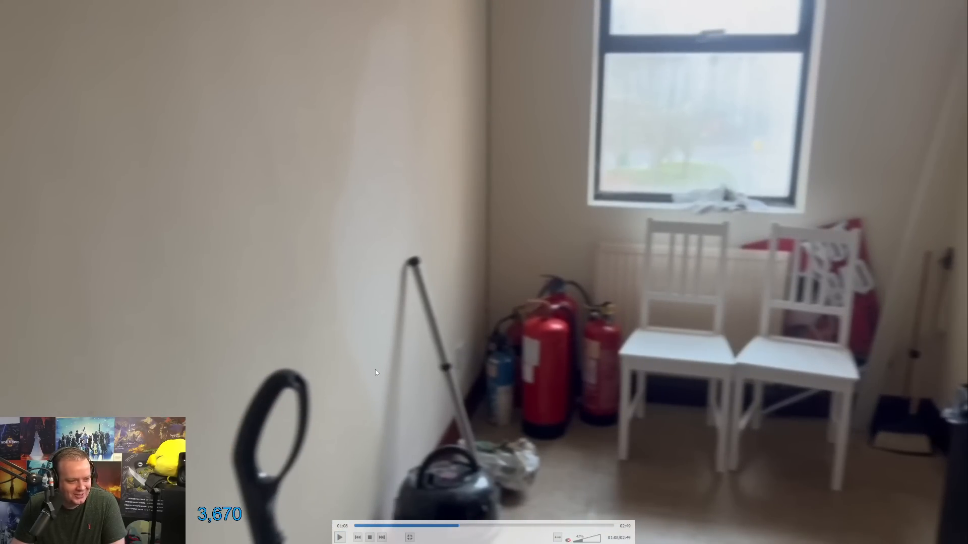
pyautogui.moveTo(481, 108)
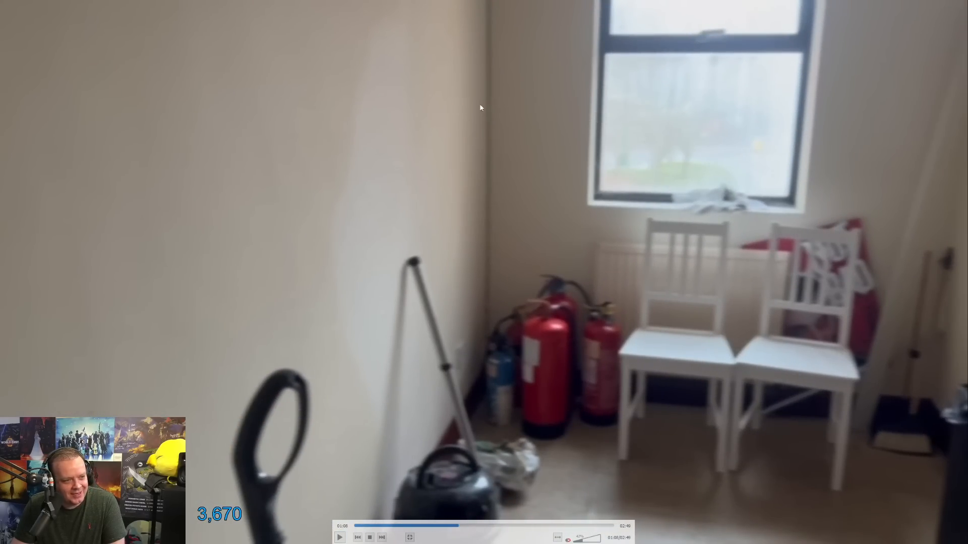
pyautogui.moveTo(504, 313)
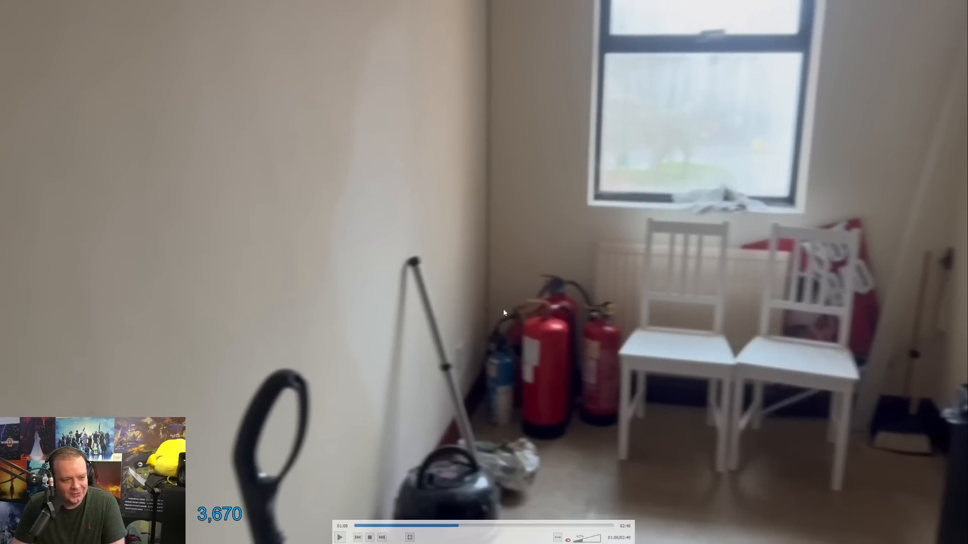
pyautogui.moveTo(498, 320)
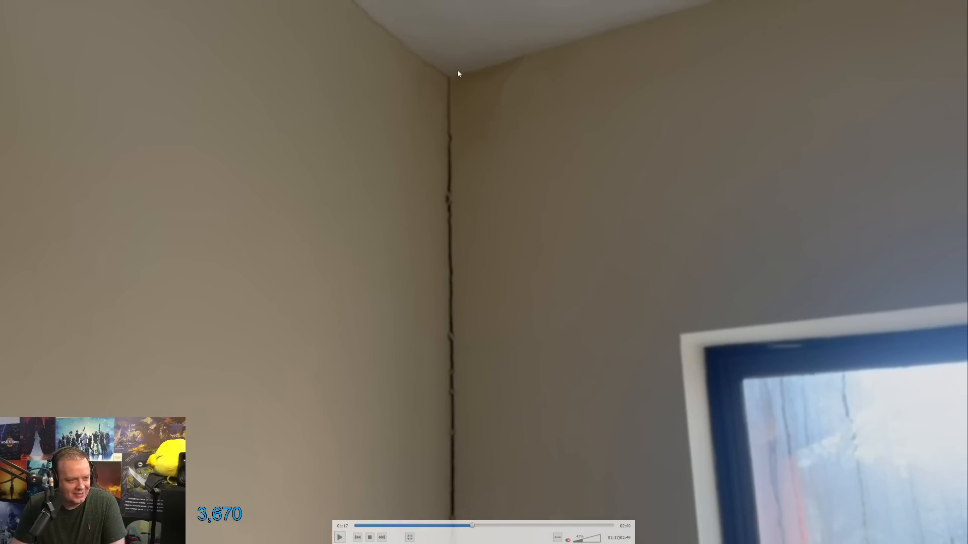
pyautogui.moveTo(474, 178)
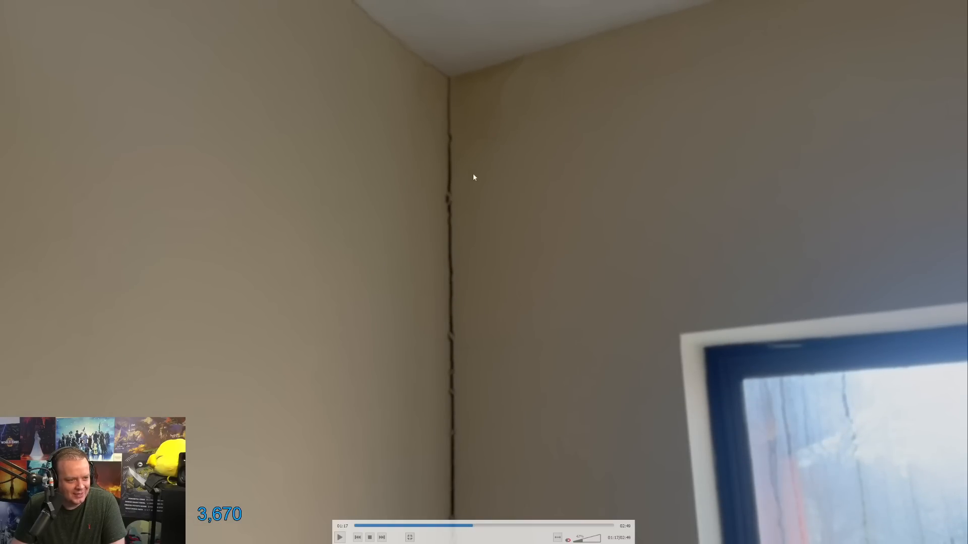
pyautogui.moveTo(449, 255)
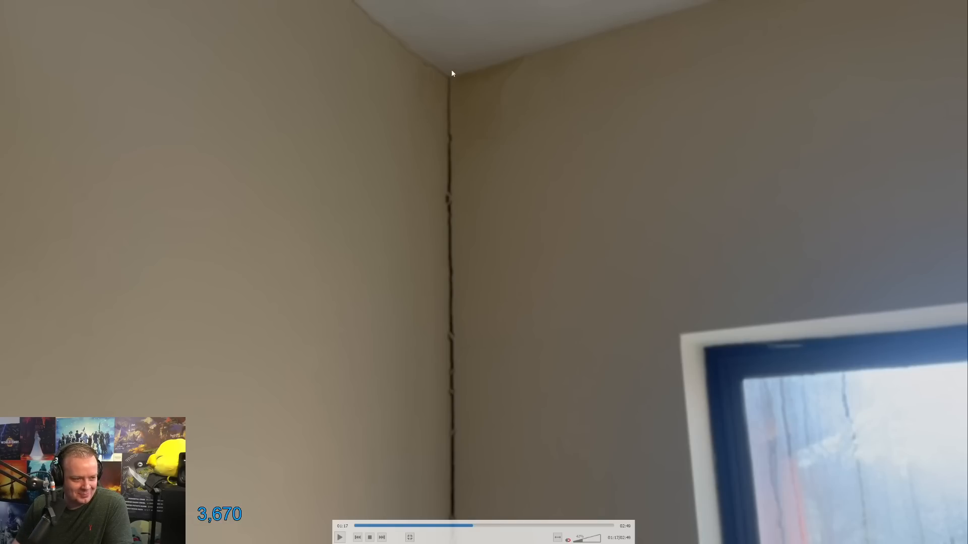
pyautogui.moveTo(449, 442)
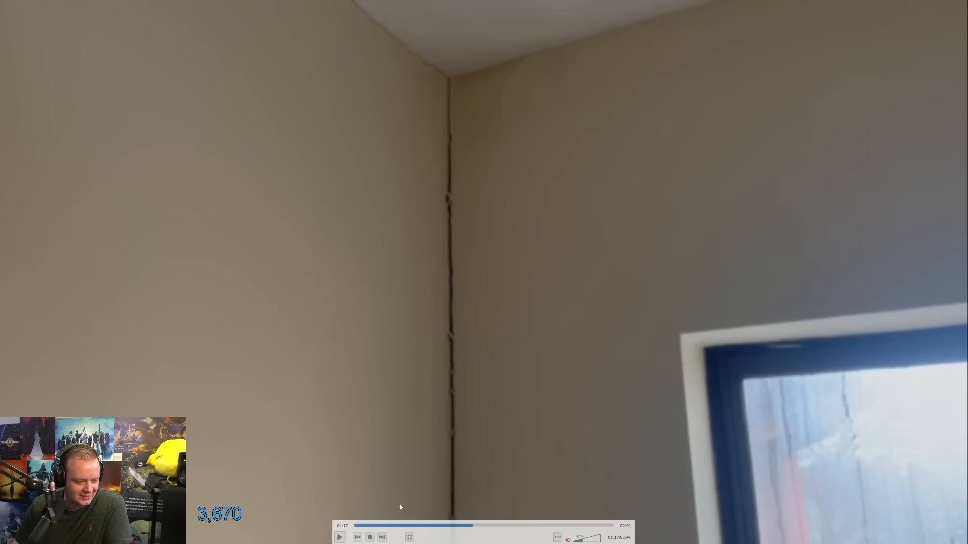
# Step: Resume the tour past the fallen red skateboard to the mouldy wall by the light switch
pyautogui.click(340, 537)
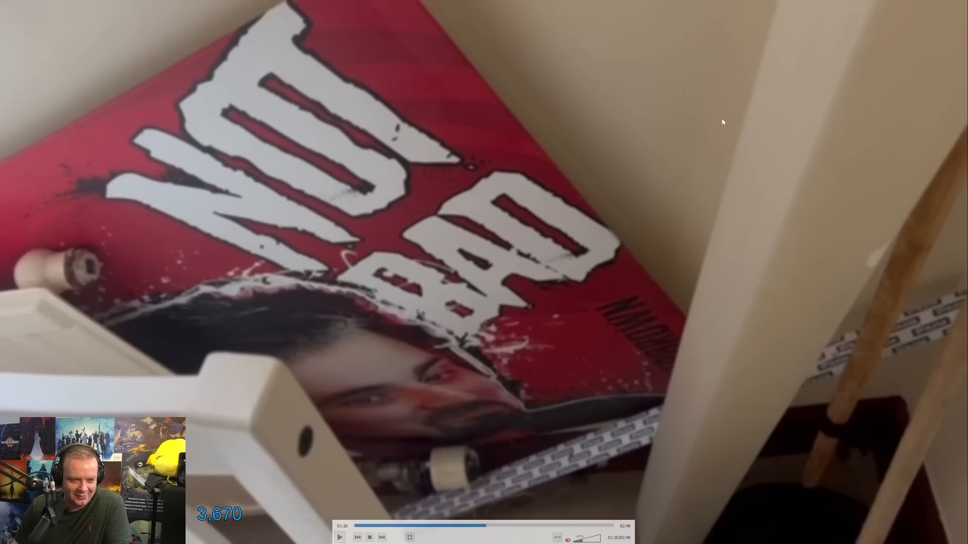
pyautogui.moveTo(701, 15)
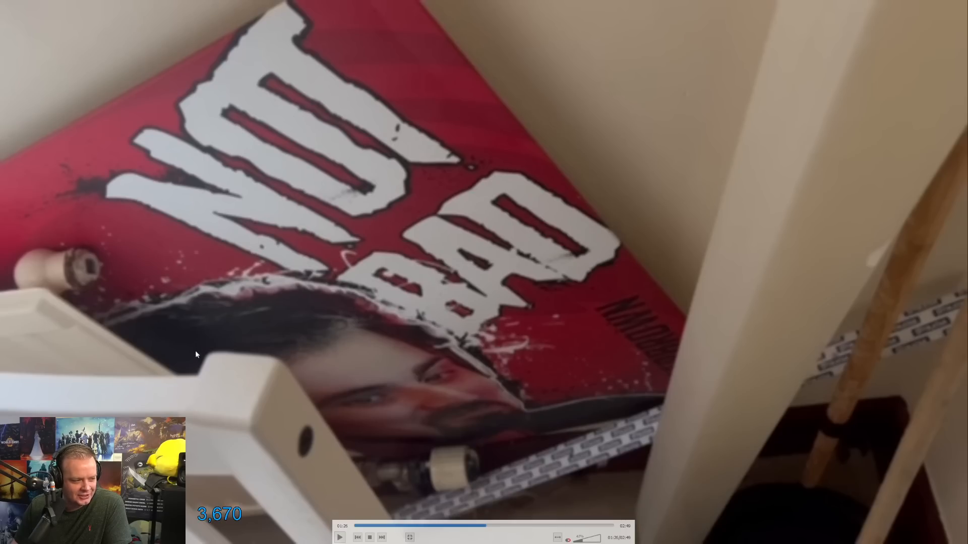
pyautogui.moveTo(216, 437)
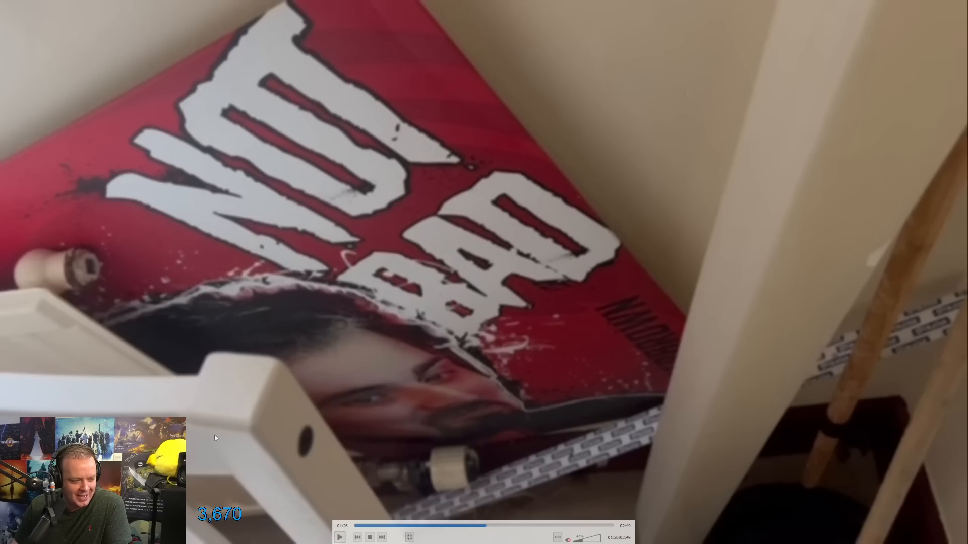
pyautogui.moveTo(104, 220)
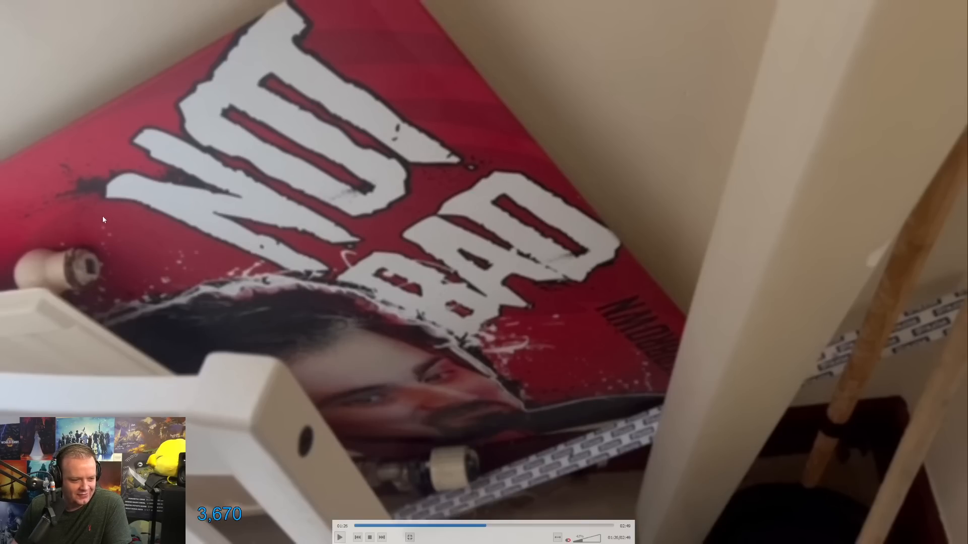
pyautogui.moveTo(350, 497)
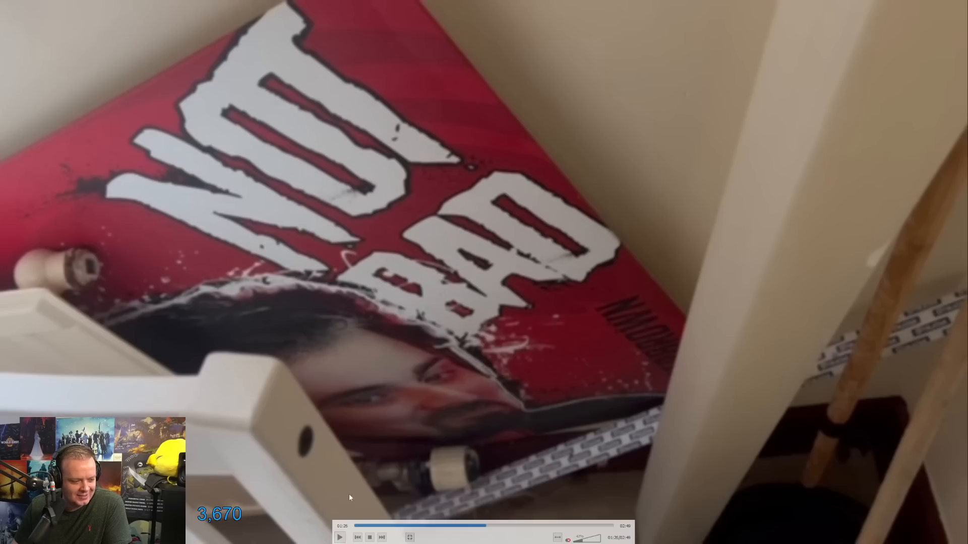
pyautogui.moveTo(81, 254)
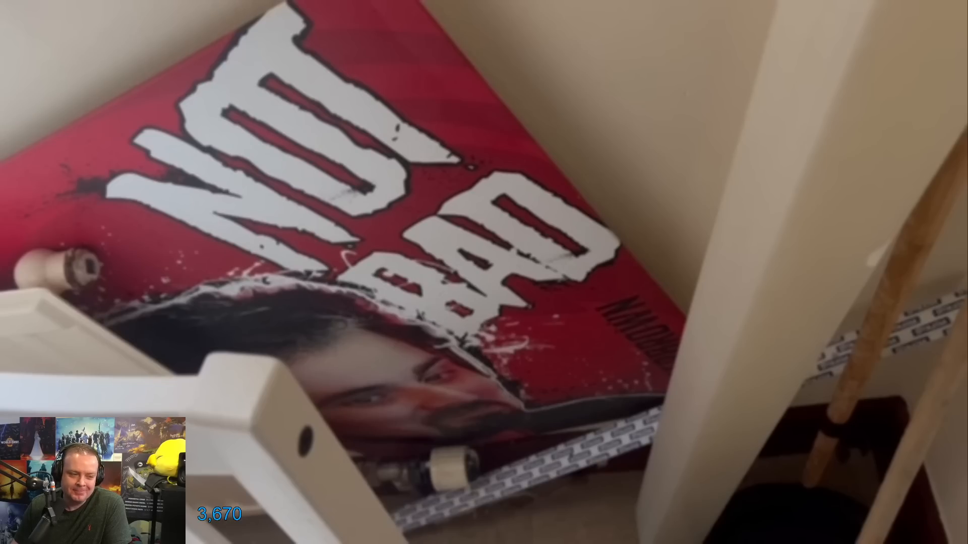
pyautogui.moveTo(153, 294)
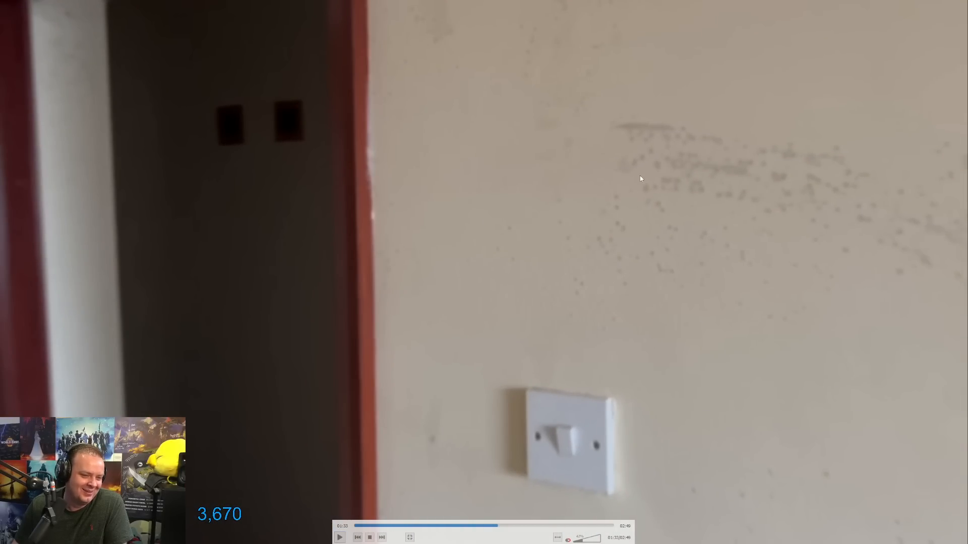
pyautogui.moveTo(636, 181)
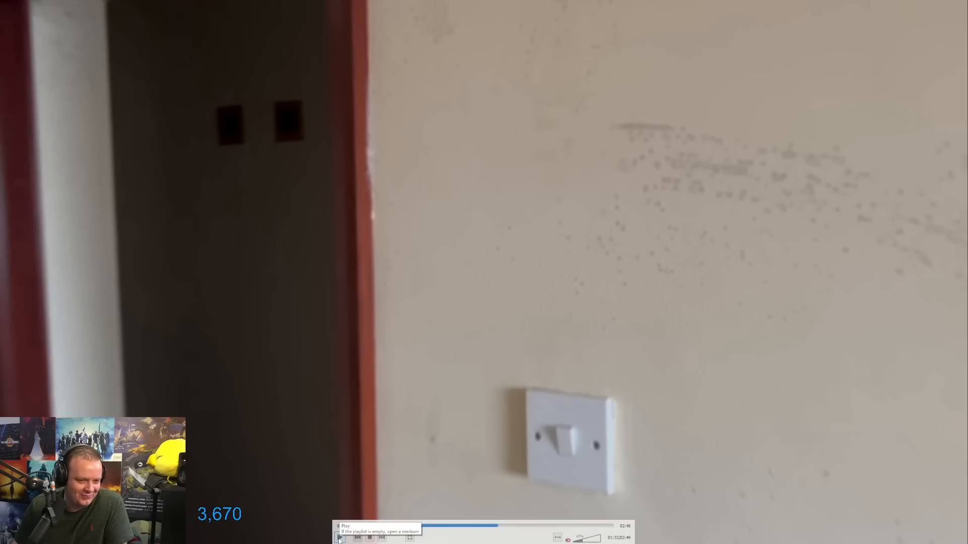
# Step: Resume the tour past the mouldy wall and light switch into the box-strewn orange-walled office
pyautogui.click(340, 537)
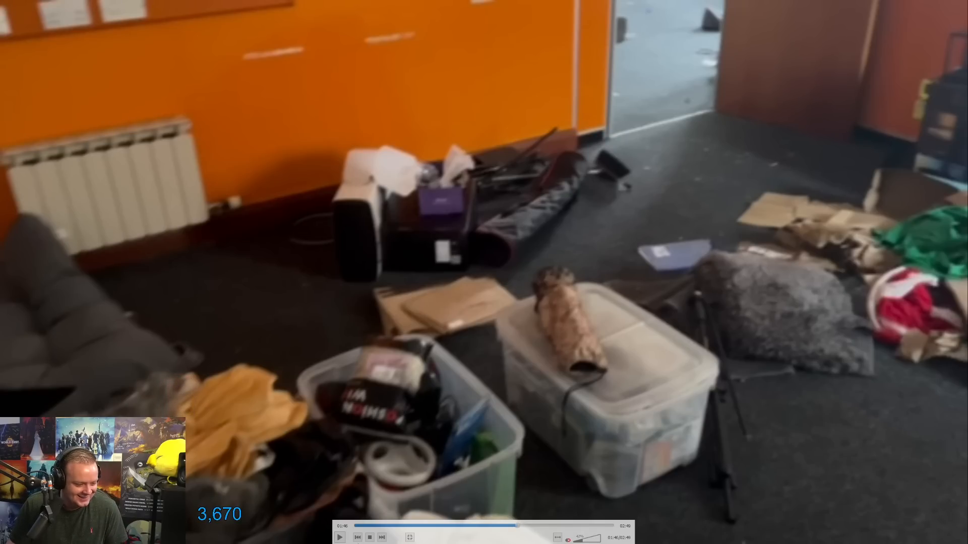
# Step: Let the tour run on from the orange storage room and pause on the stained, pale wall close-up
pyautogui.click(340, 537)
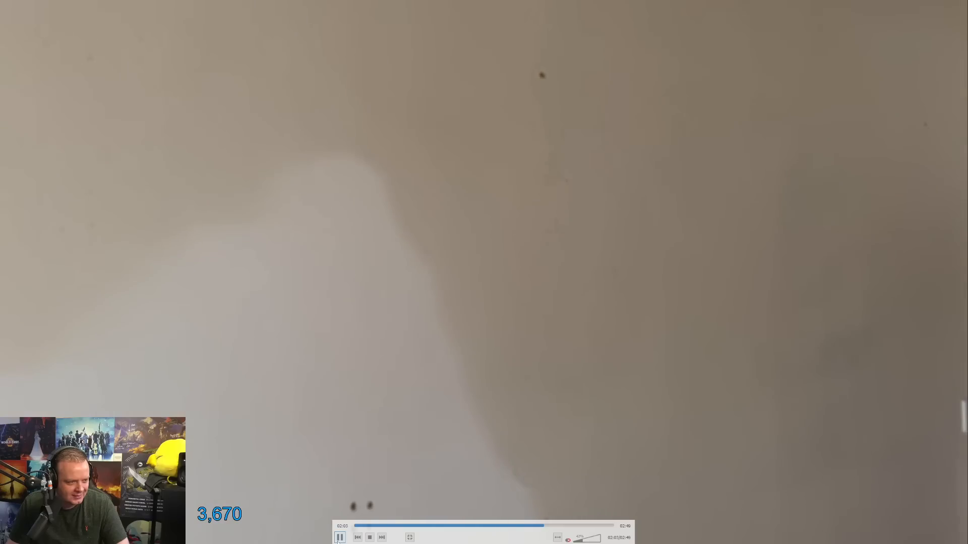
pyautogui.click(340, 537)
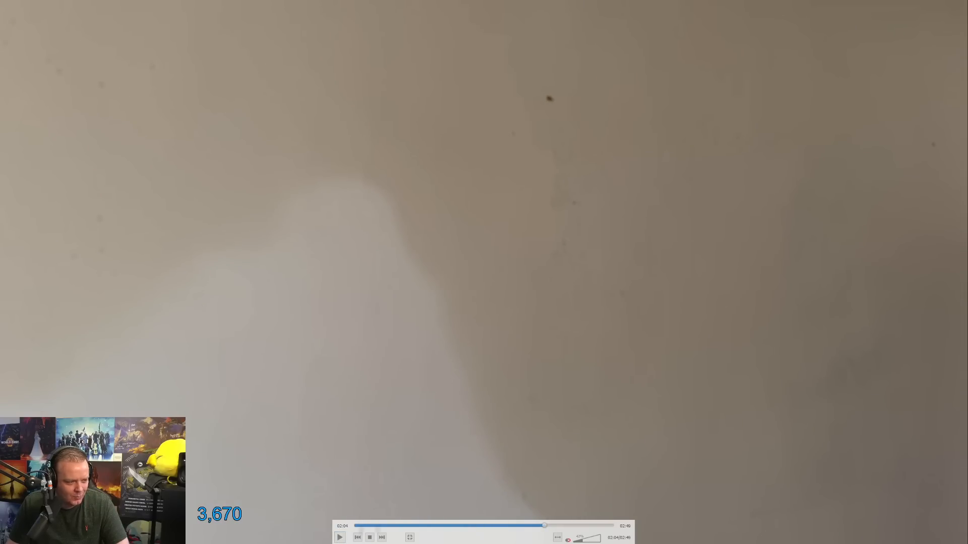
# Step: Resume the tour through the fan and child car seat shots to the stairwell landing
pyautogui.click(340, 537)
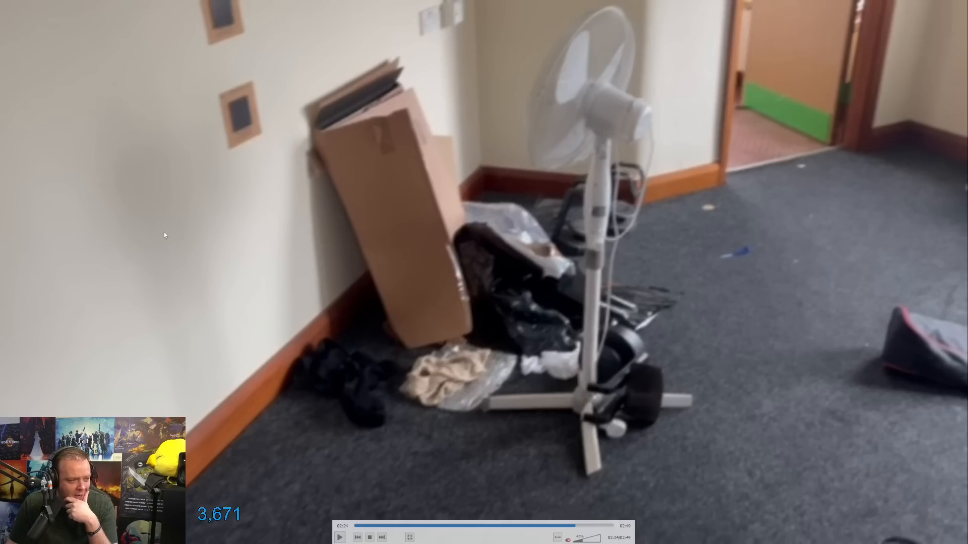
pyautogui.moveTo(111, 73)
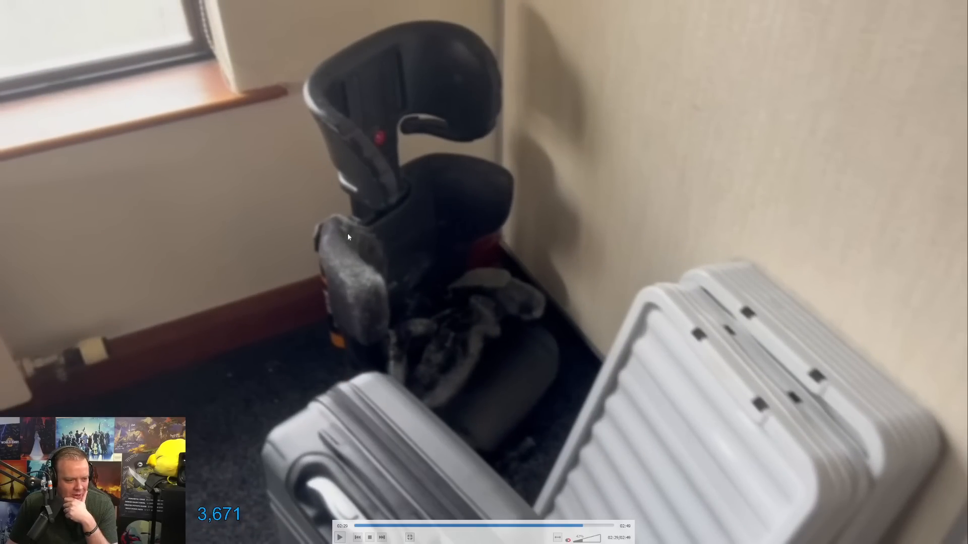
pyautogui.click(340, 537)
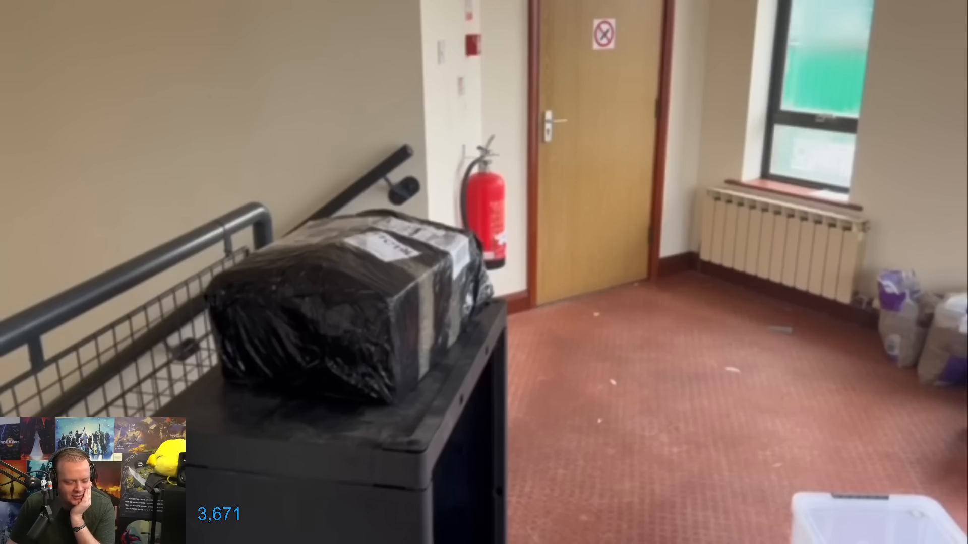
pyautogui.moveTo(359, 298)
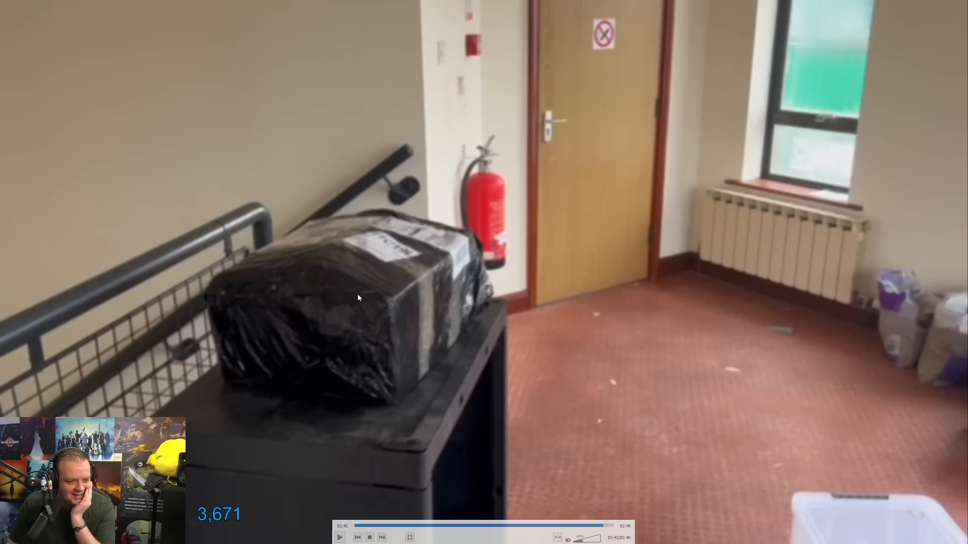
pyautogui.moveTo(372, 274)
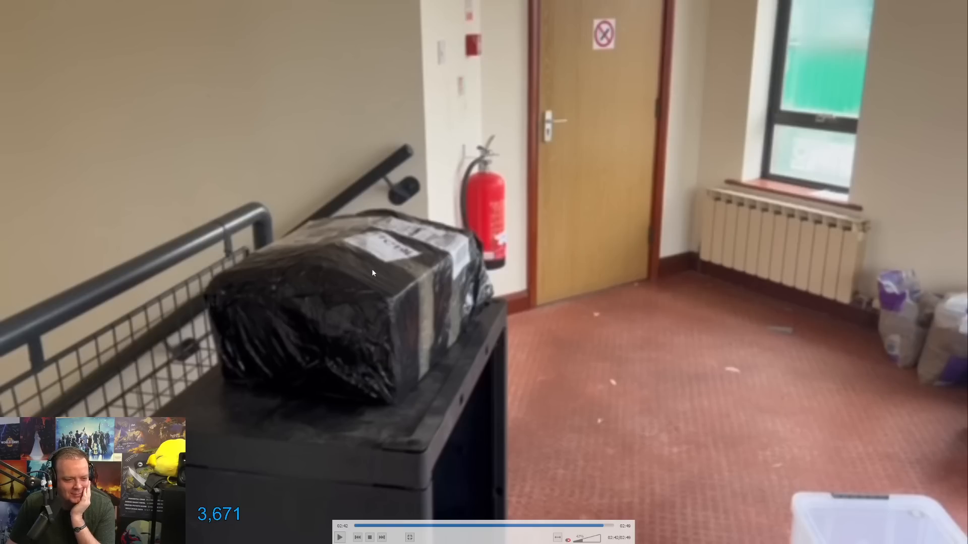
pyautogui.moveTo(426, 259)
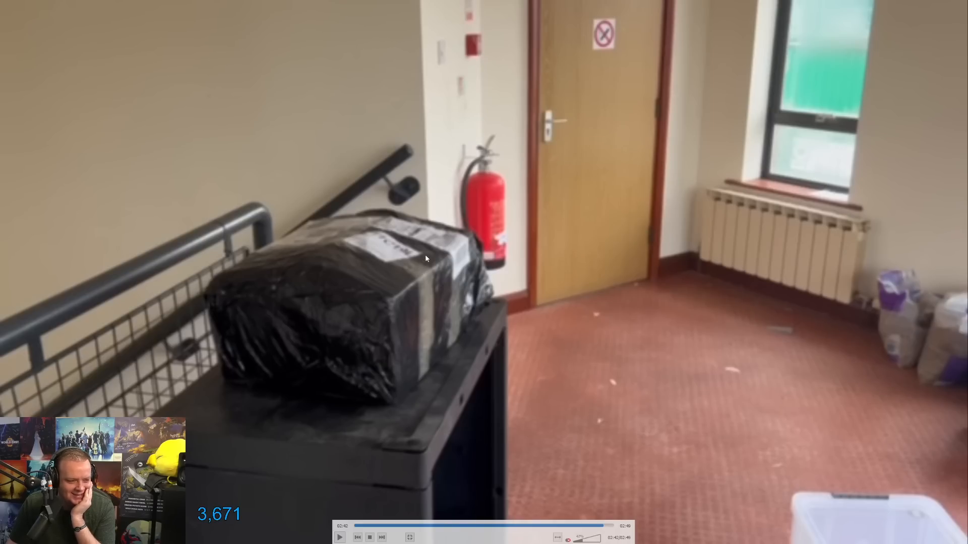